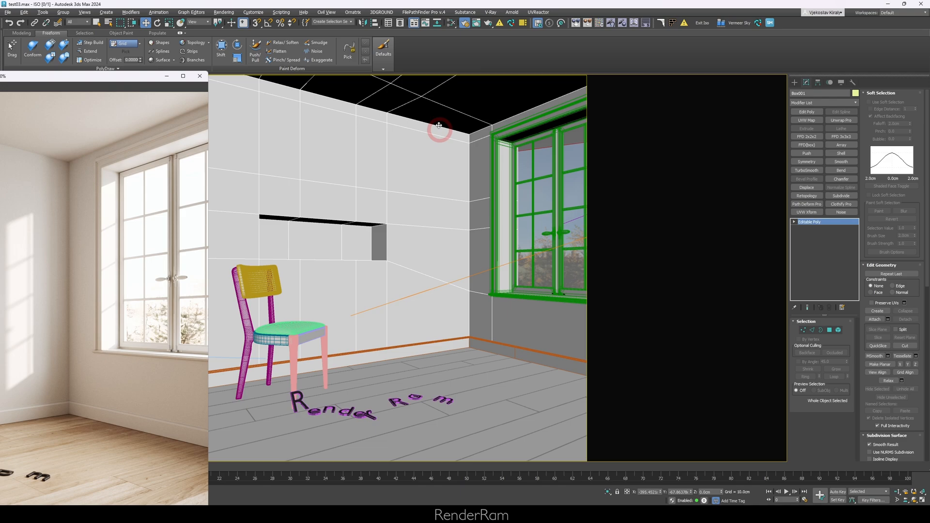
pyautogui.moveTo(439, 215)
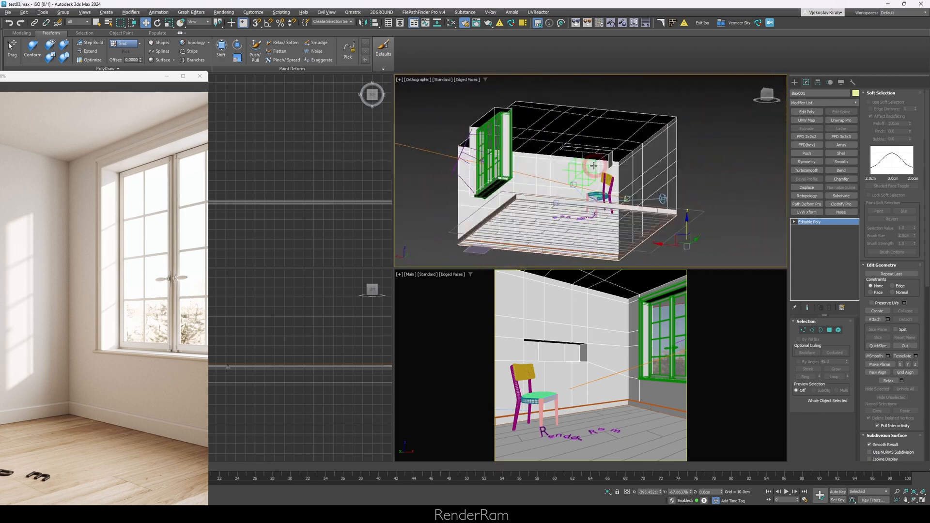
pyautogui.moveTo(592, 172); pyautogui.dragTo(570, 148)
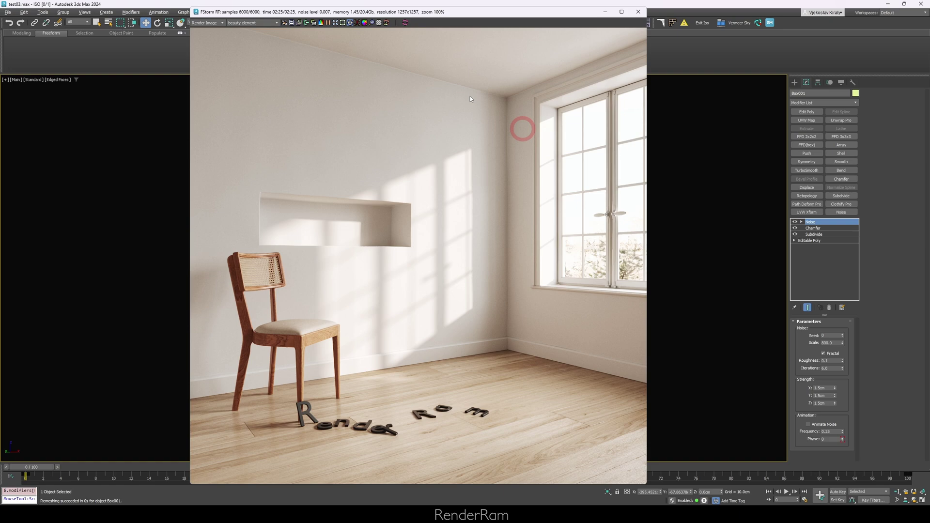
pyautogui.moveTo(426, 159)
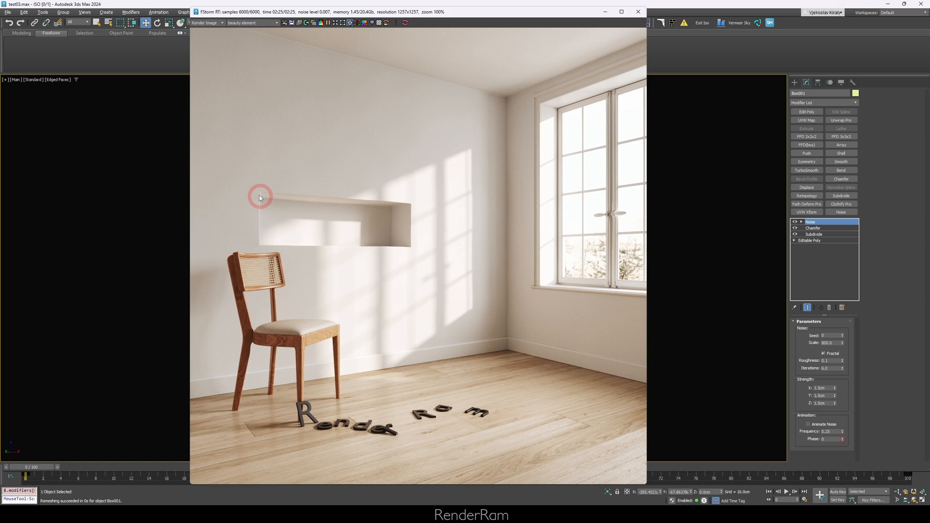
pyautogui.moveTo(257, 241)
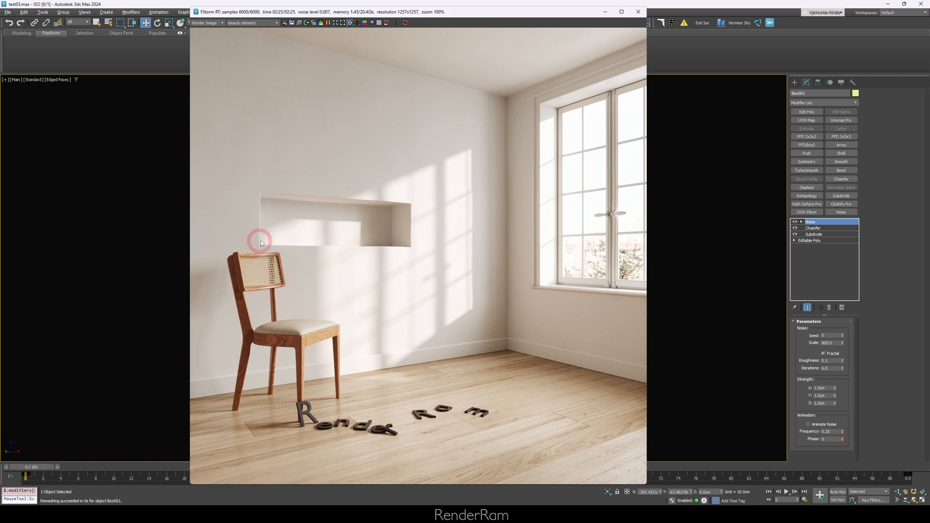
pyautogui.moveTo(273, 41)
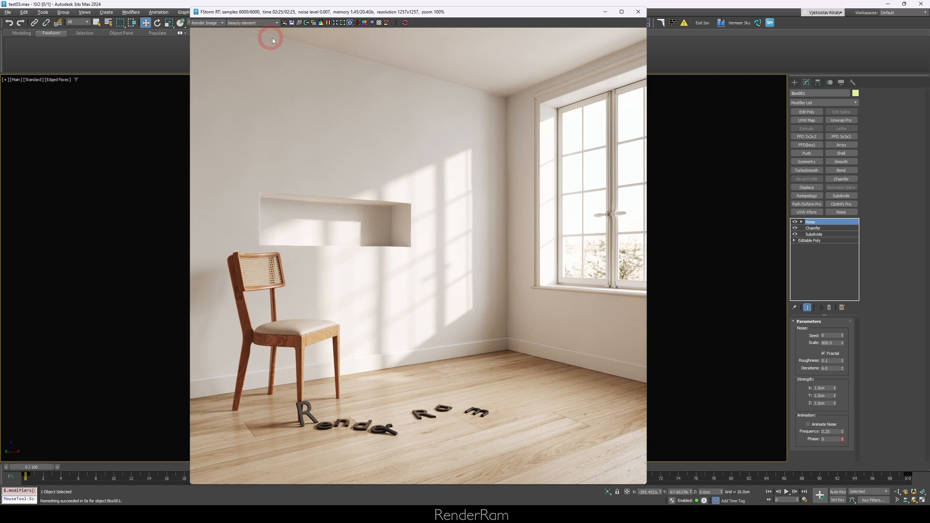
pyautogui.moveTo(512, 100)
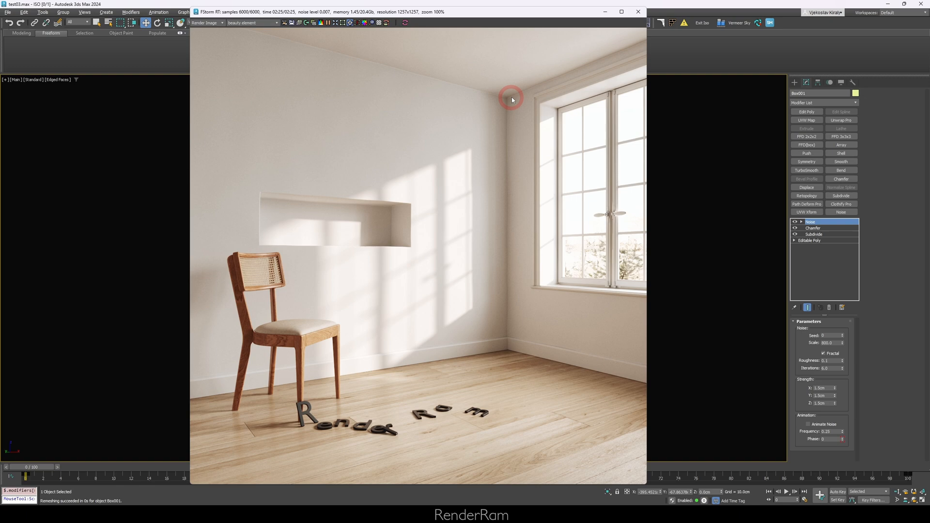
pyautogui.moveTo(502, 240)
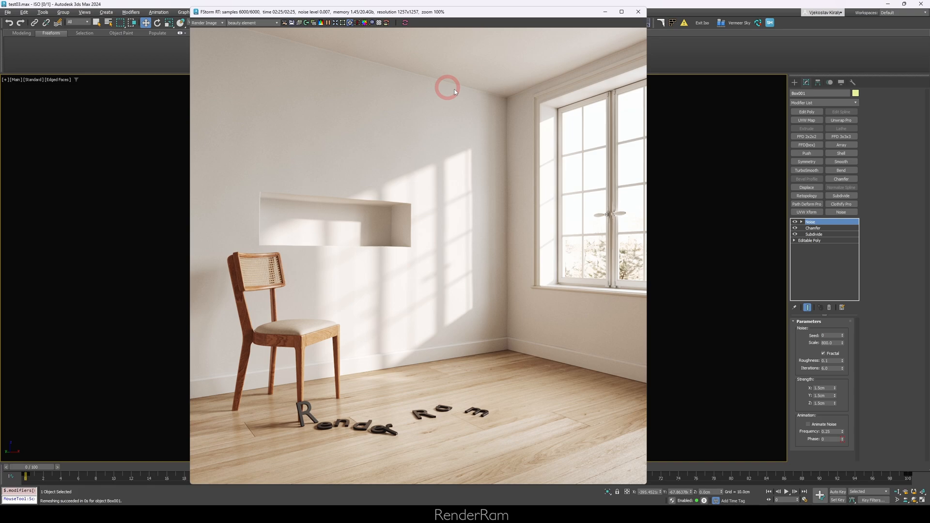
pyautogui.moveTo(260, 196)
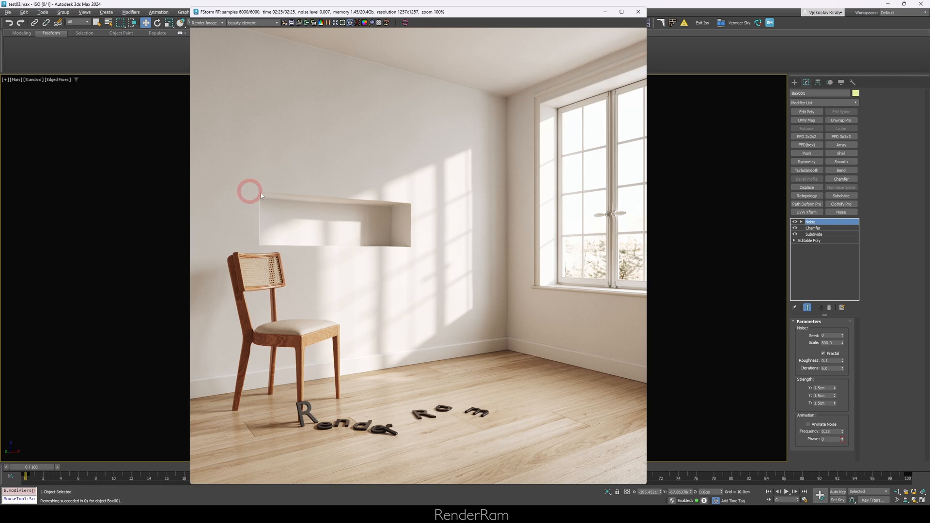
pyautogui.moveTo(377, 205)
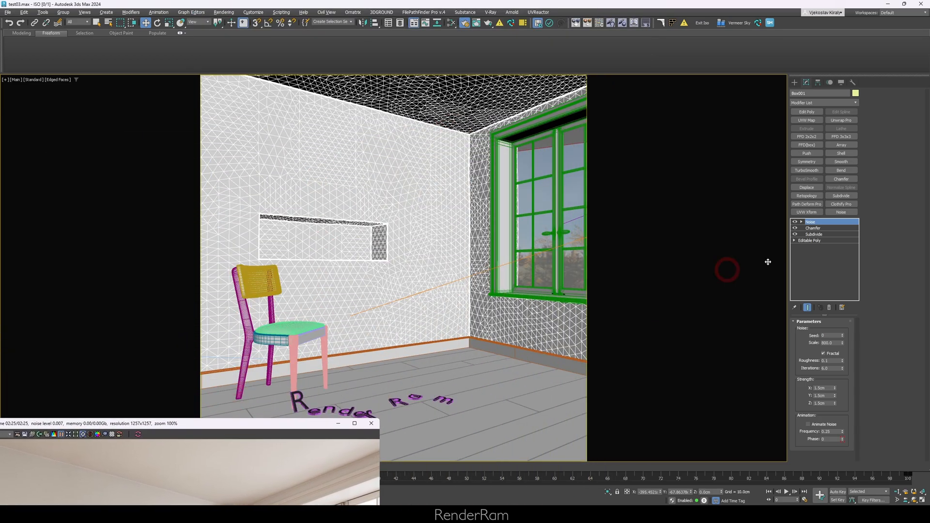
# Bring the finished FStorm render of the noise-roughened room back into view.
pyautogui.click(813, 233)
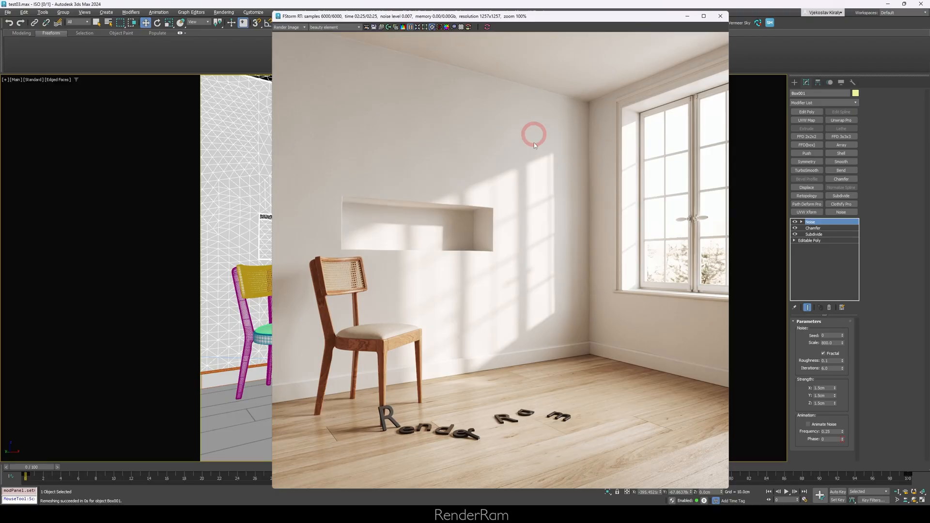
pyautogui.moveTo(506, 275)
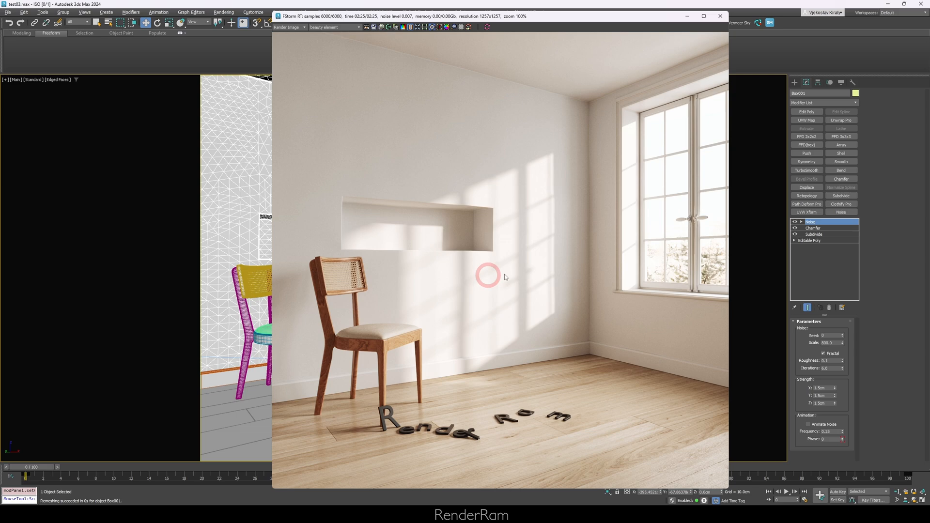
pyautogui.moveTo(558, 157)
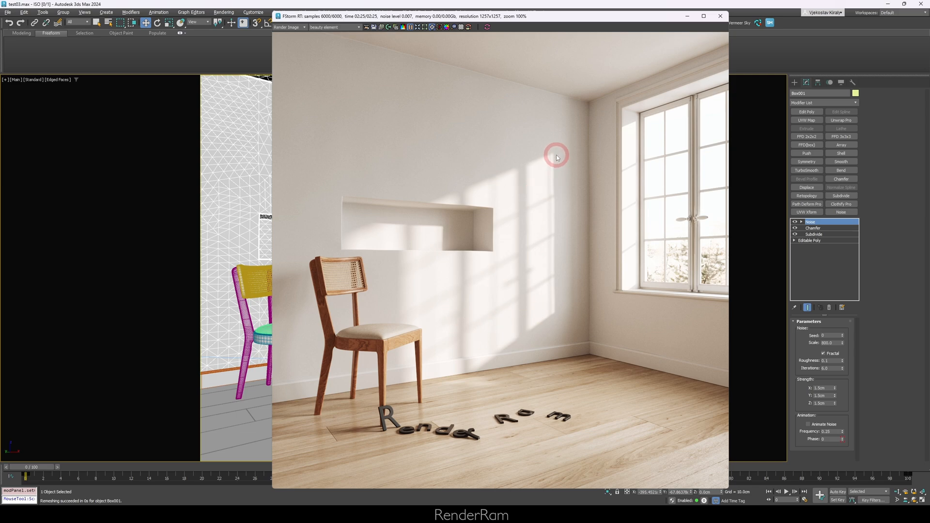
pyautogui.moveTo(608, 144)
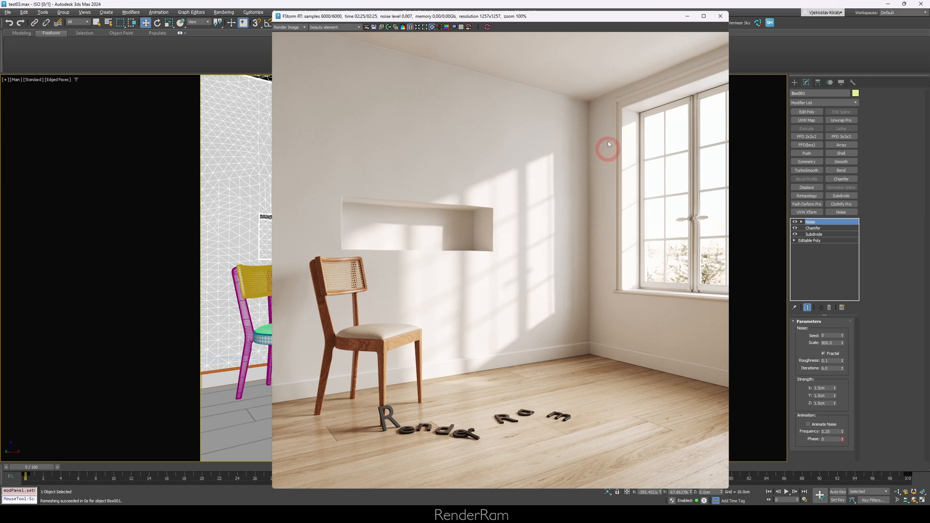
pyautogui.moveTo(617, 231)
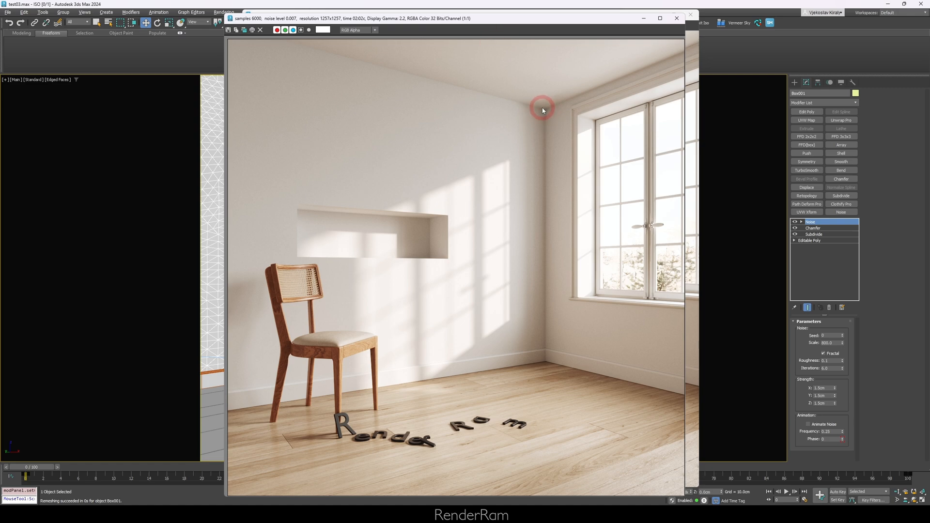
pyautogui.moveTo(538, 113)
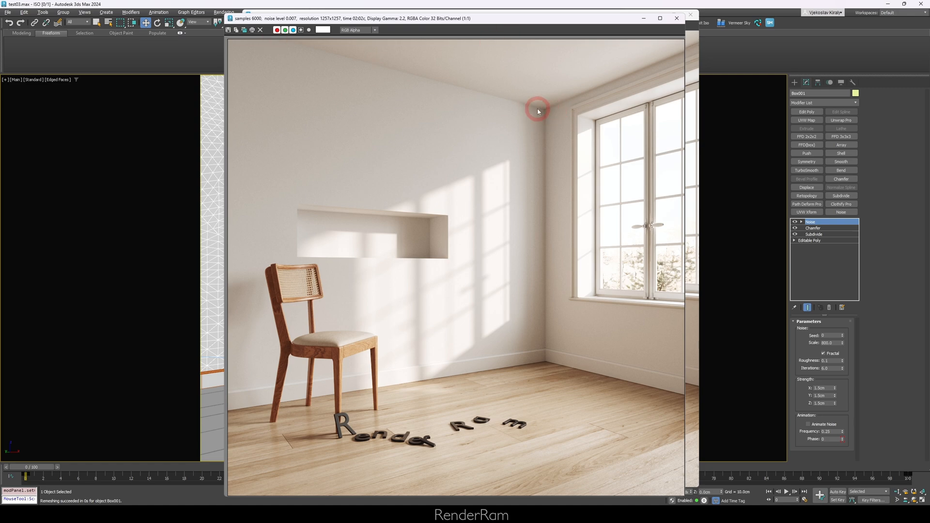
pyautogui.moveTo(459, 32)
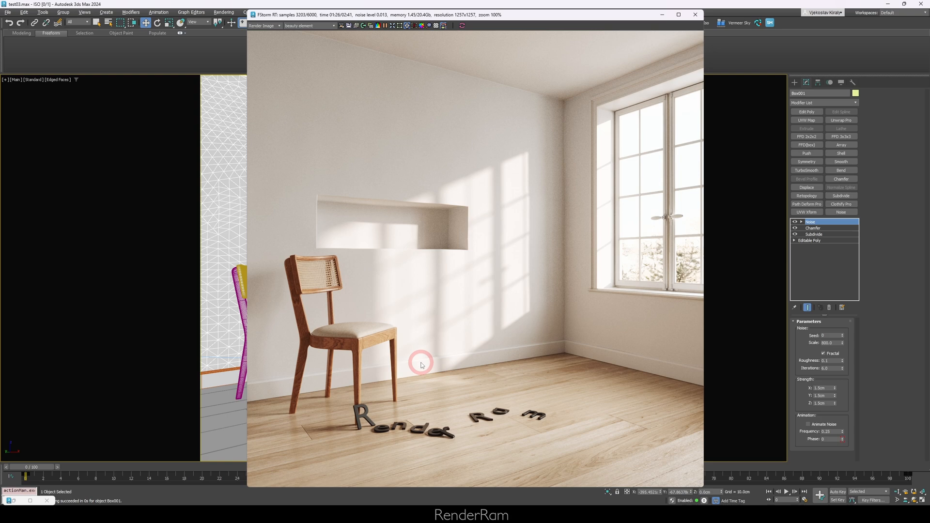
pyautogui.moveTo(457, 304)
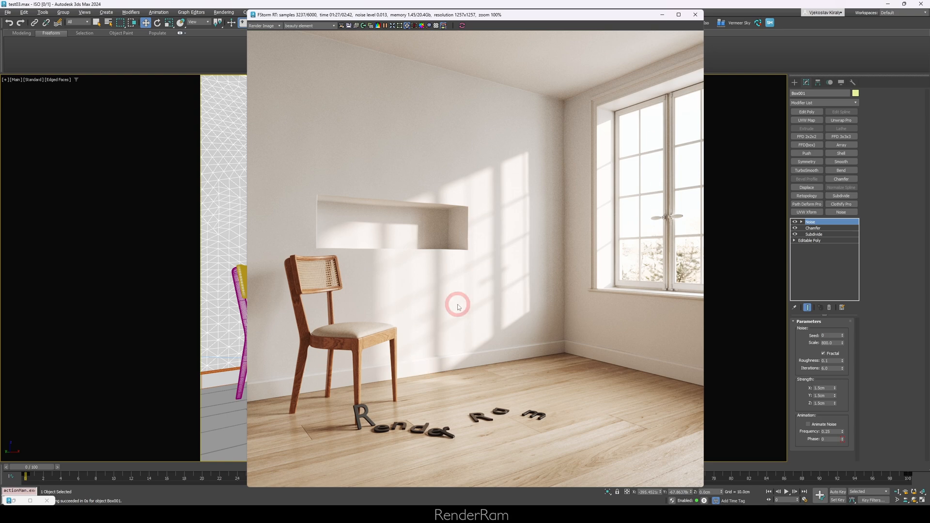
pyautogui.moveTo(680, 362)
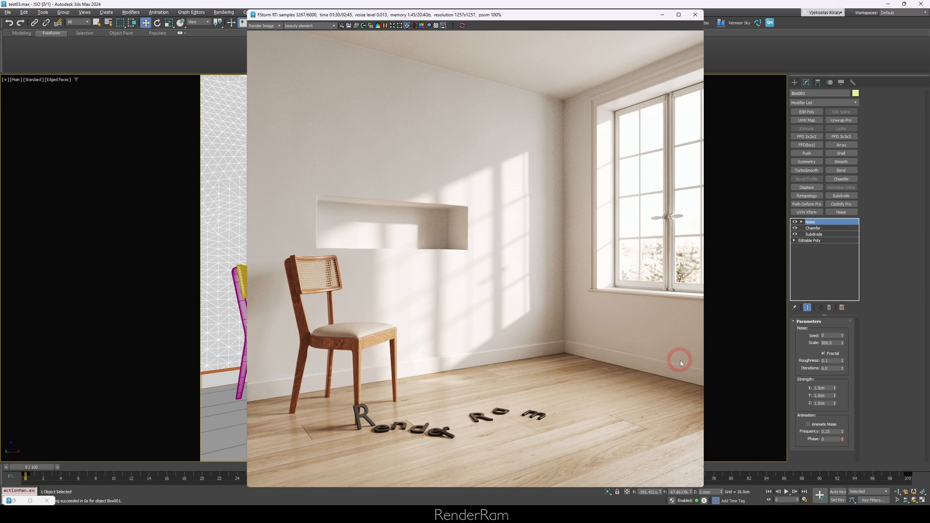
pyautogui.moveTo(693, 370)
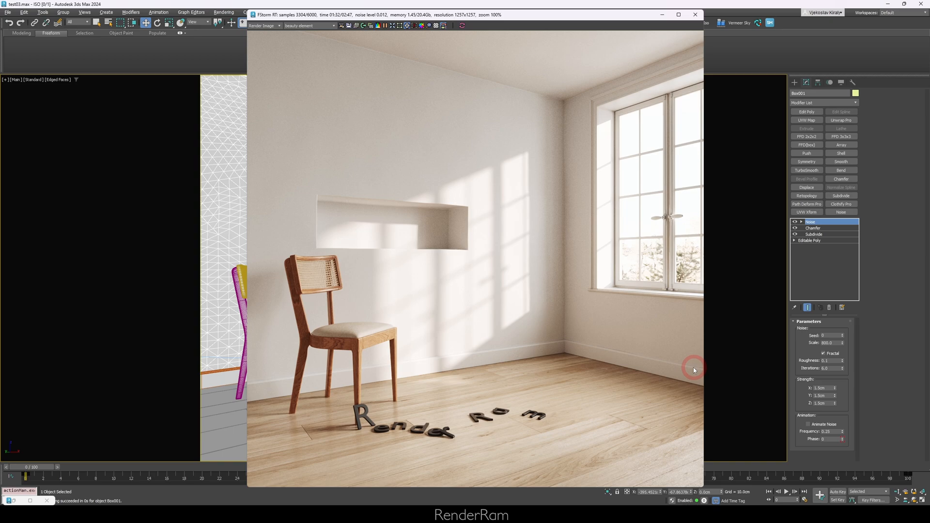
pyautogui.moveTo(608, 351)
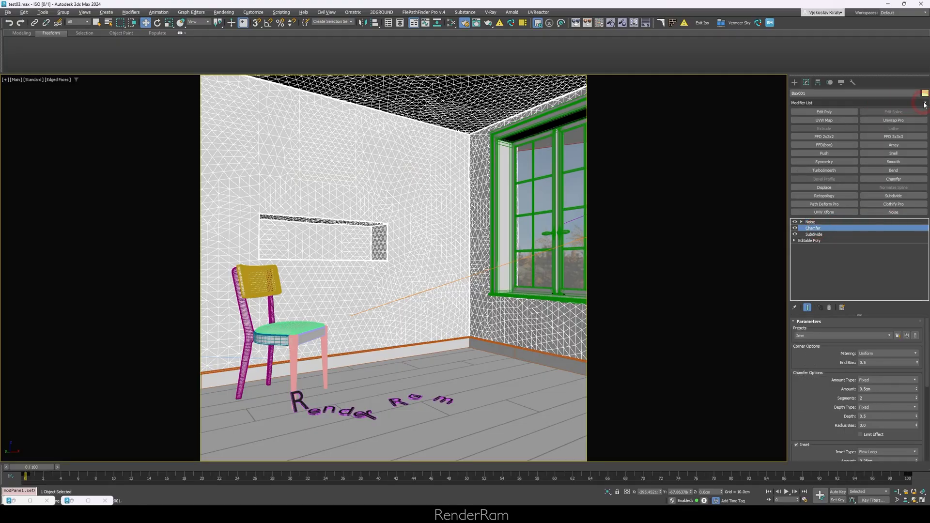
# Review the Vol. Select soft selection limiting the noise, then return to the Noise modifier.
pyautogui.write('vol')
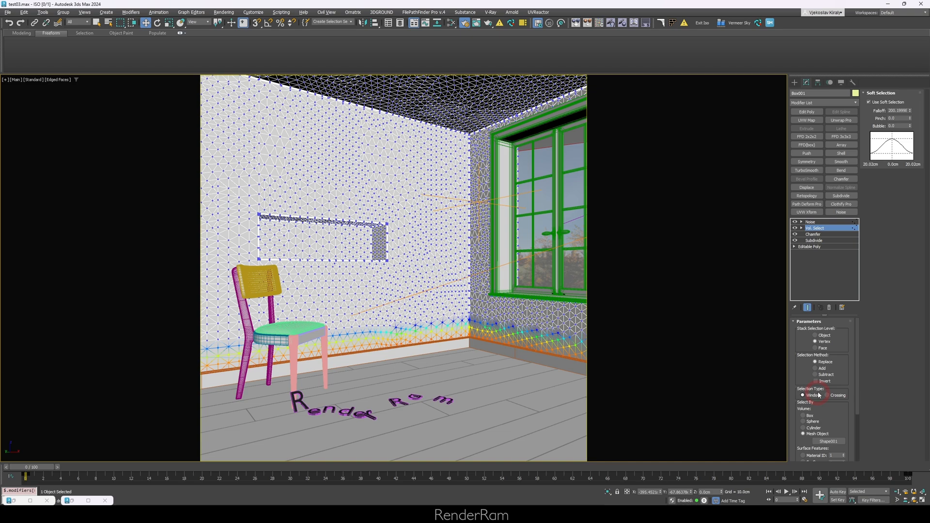
pyautogui.click(815, 380)
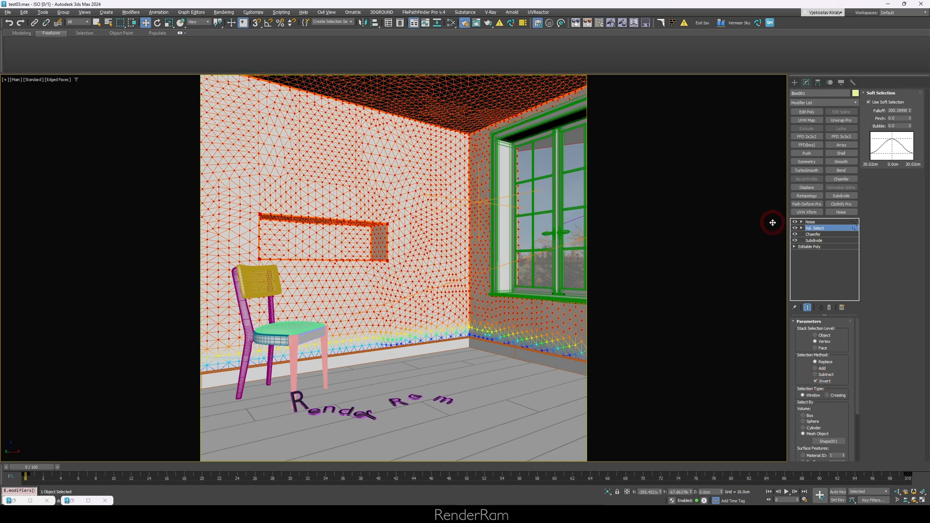
pyautogui.click(809, 221)
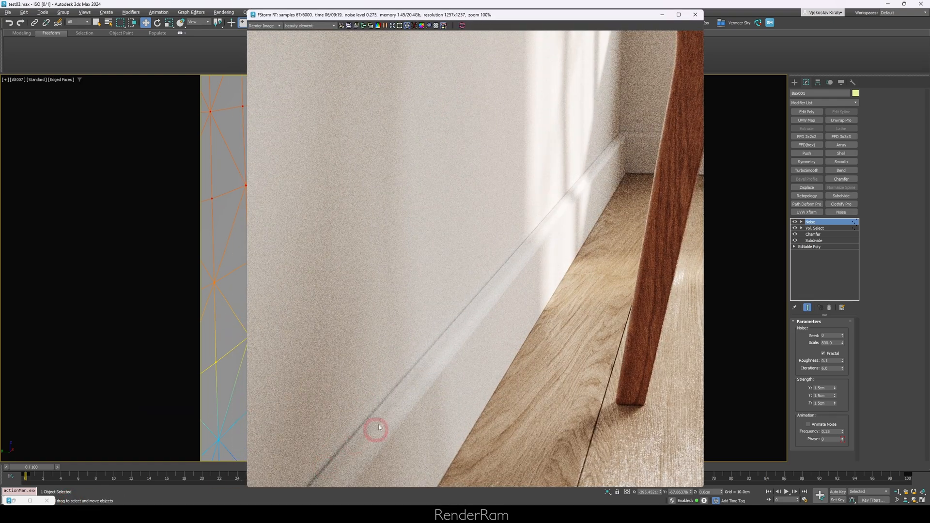
pyautogui.moveTo(484, 272)
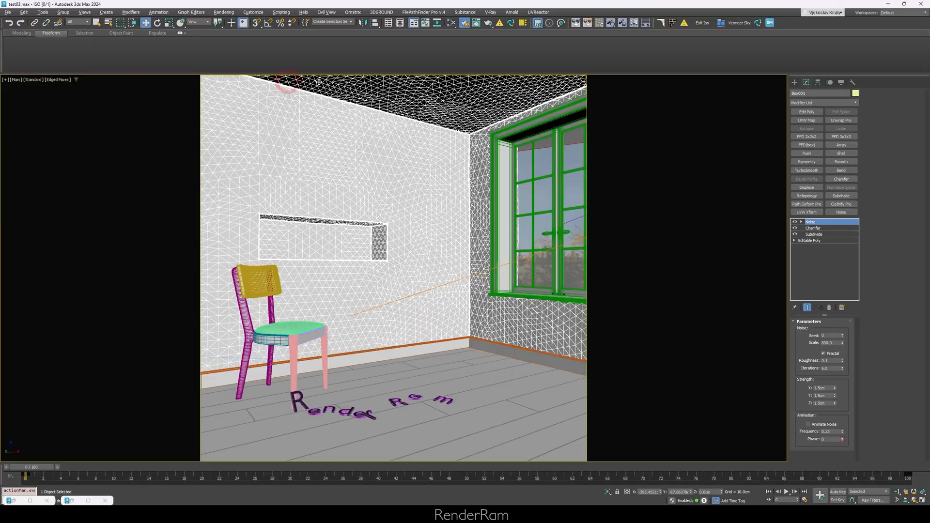
# Turn the Noise, Chamfer and Subdivide modifiers Off together so the plain base mesh shows.
pyautogui.click(812, 228)
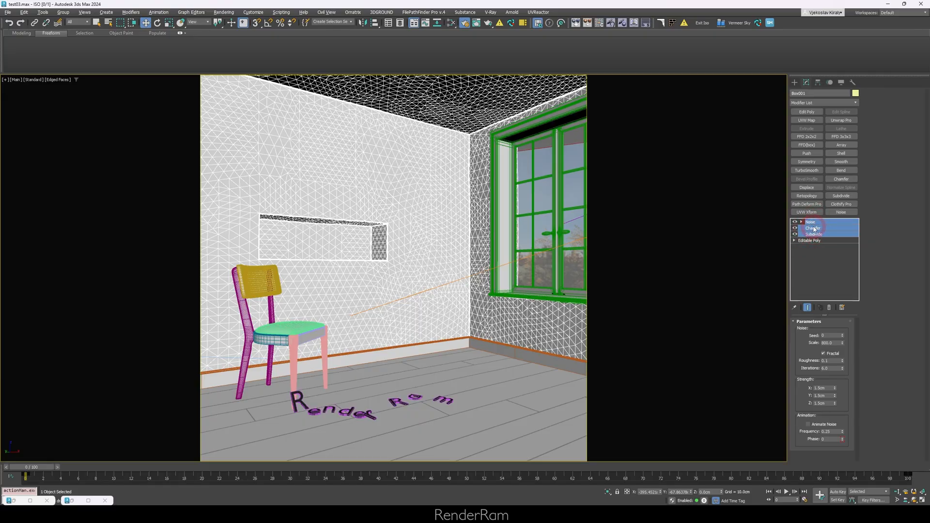
pyautogui.rightClick(813, 228)
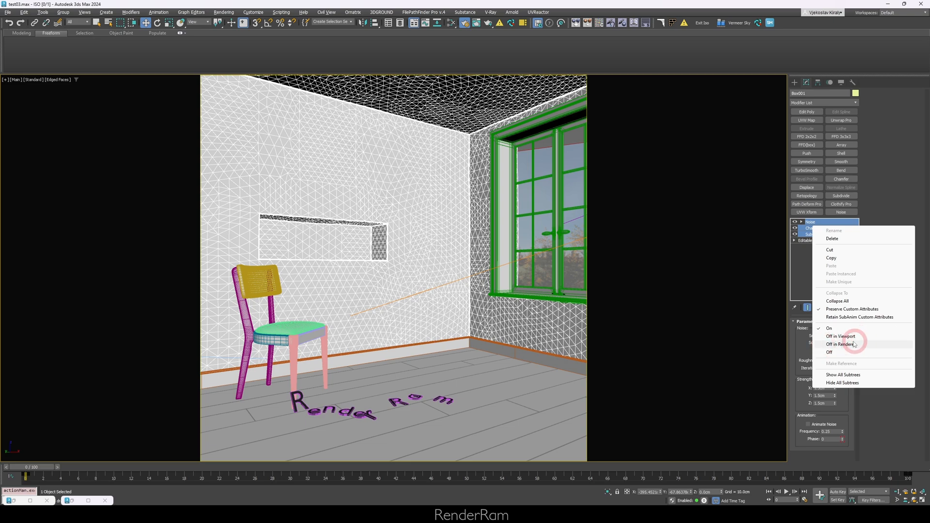
pyautogui.click(841, 336)
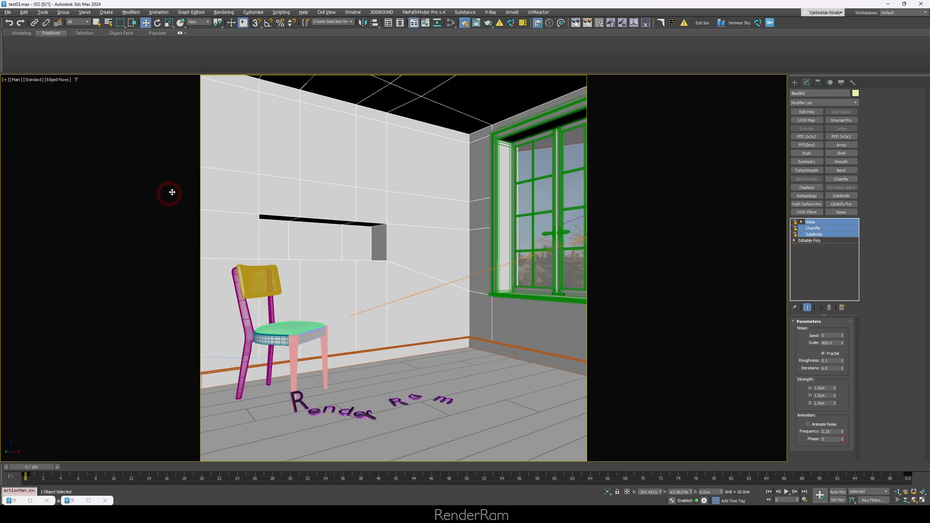
# Drop to the room shell's base Editable Poly for polygon editing above the niche.
pyautogui.click(813, 233)
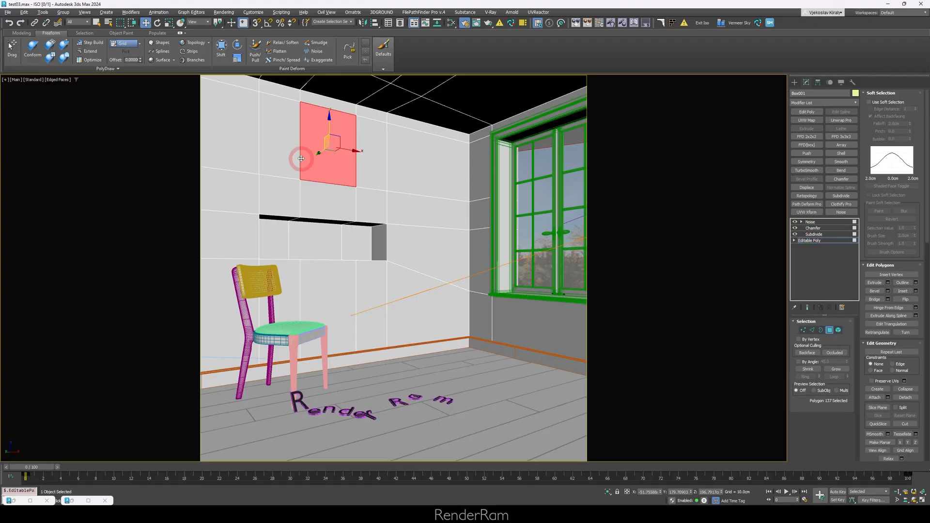
# Turn the view into the niche and pick a polygon on its inner side.
pyautogui.moveTo(300, 158); pyautogui.dragTo(367, 121)
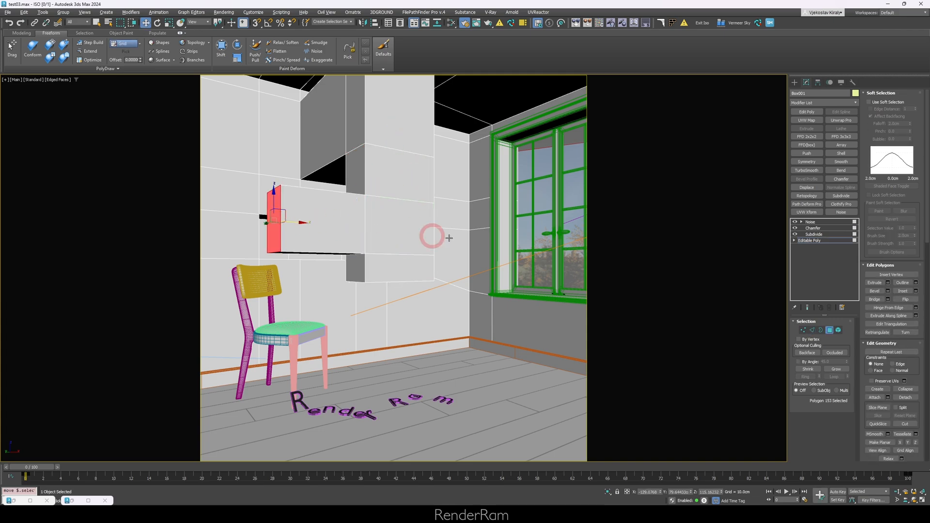
pyautogui.click(809, 221)
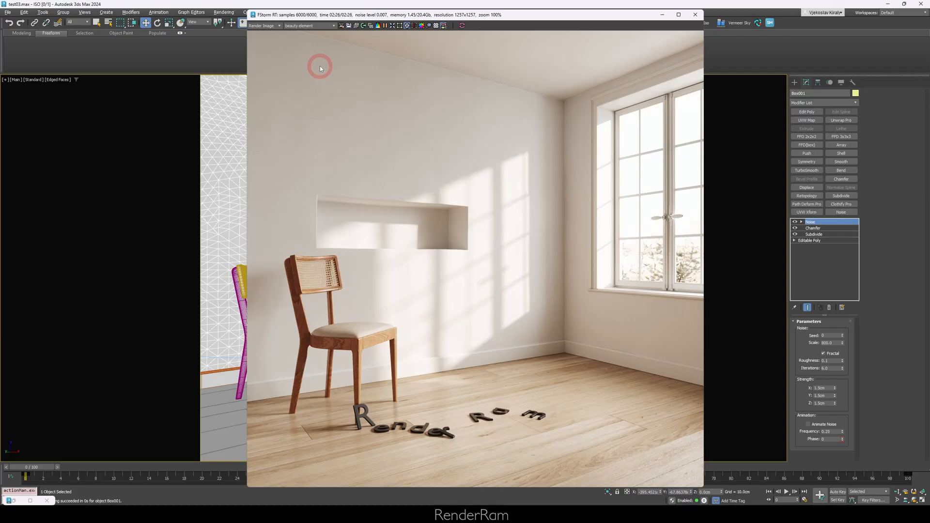
pyautogui.moveTo(591, 93)
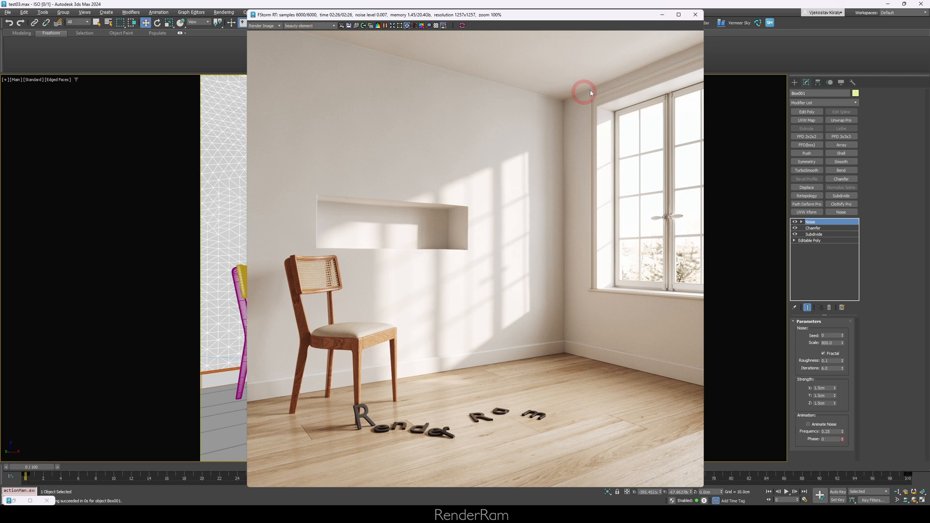
pyautogui.moveTo(389, 254)
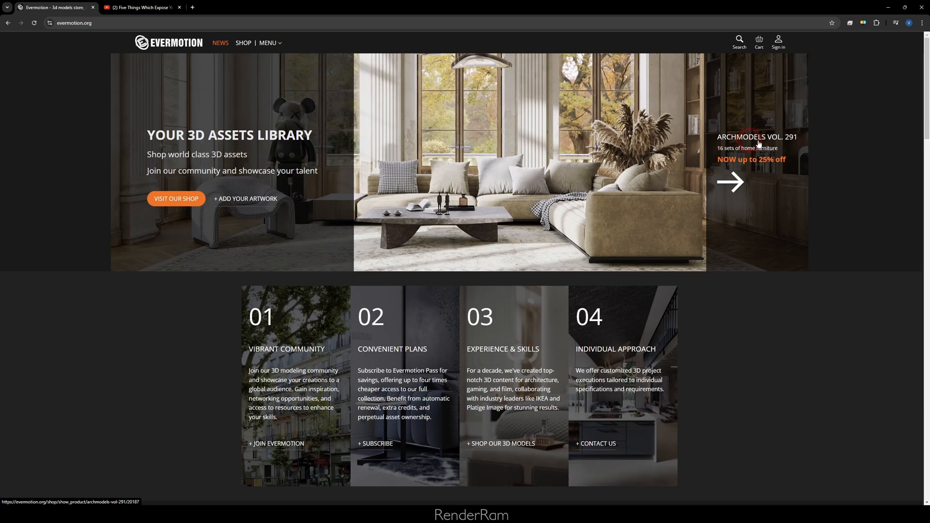
pyautogui.moveTo(747, 164)
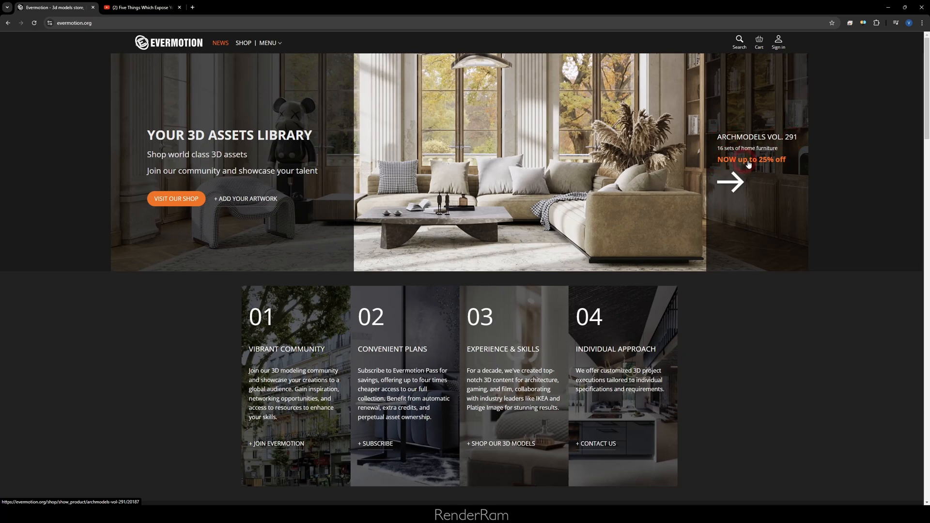
pyautogui.moveTo(735, 180)
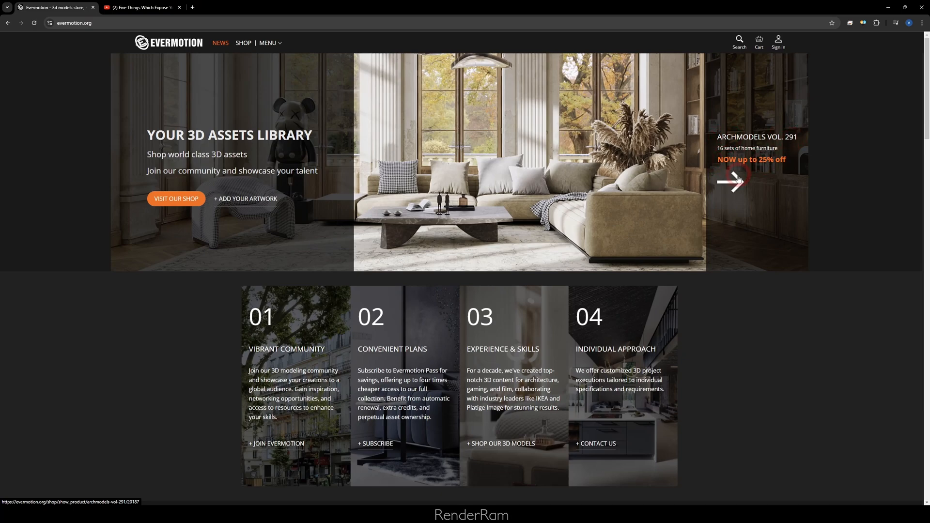
# Open the Archmodels Vol. 291 product page from the evermotion.org banner.
pyautogui.click(734, 180)
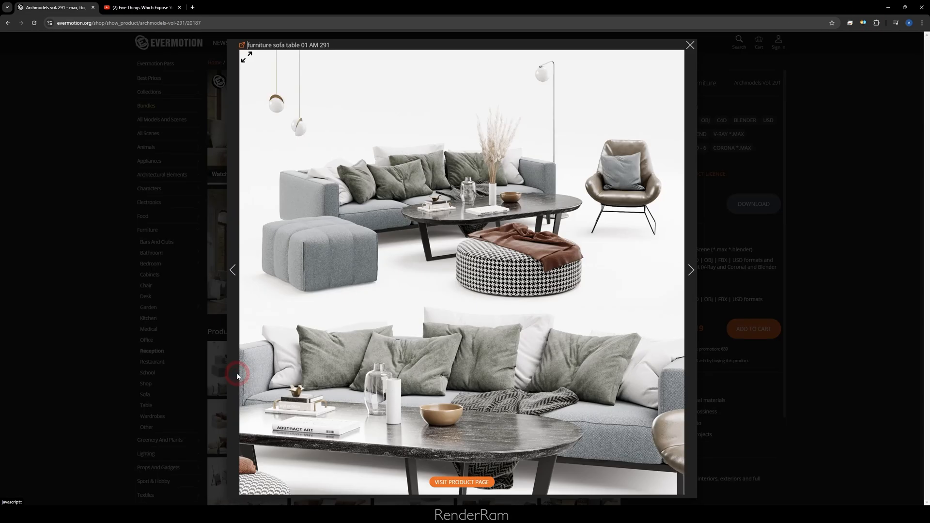
# Step through the sofa table 03, 04, 05 and 08 previews and another furniture set.
pyautogui.click(690, 270)
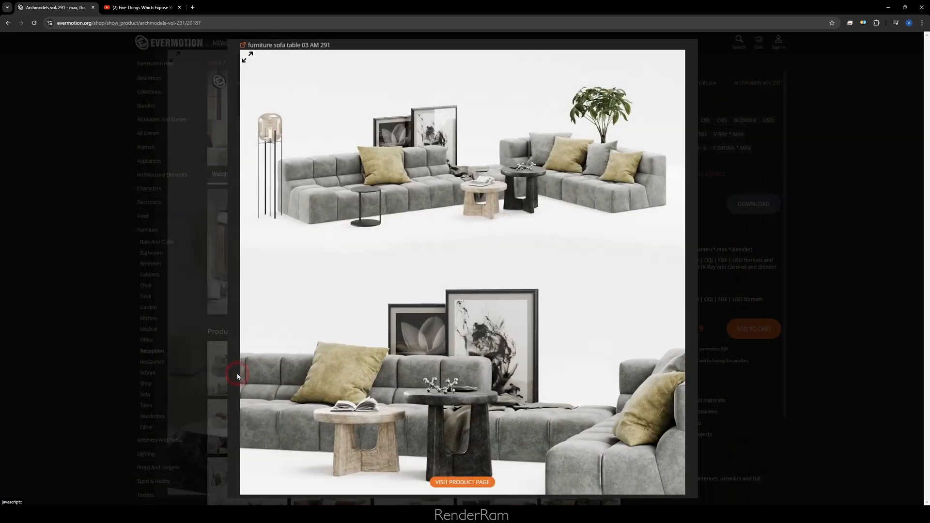
pyautogui.click(689, 269)
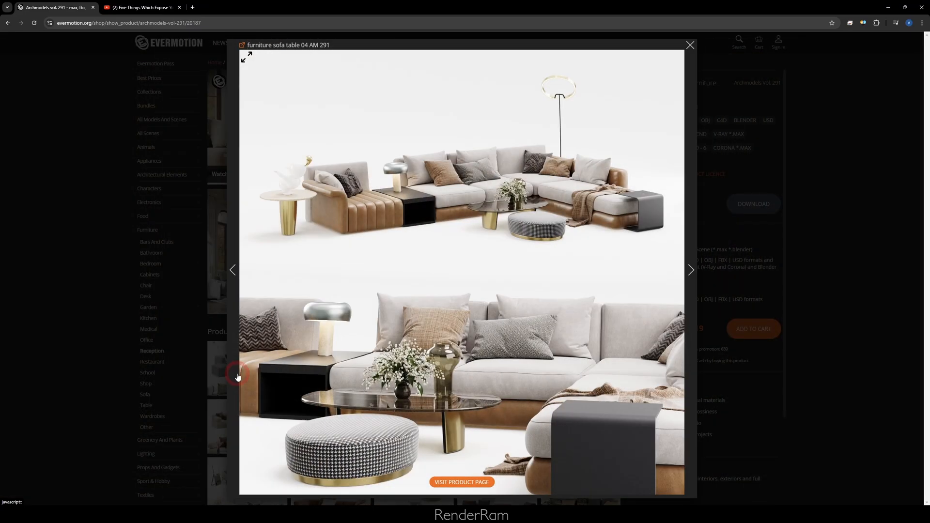
pyautogui.click(690, 270)
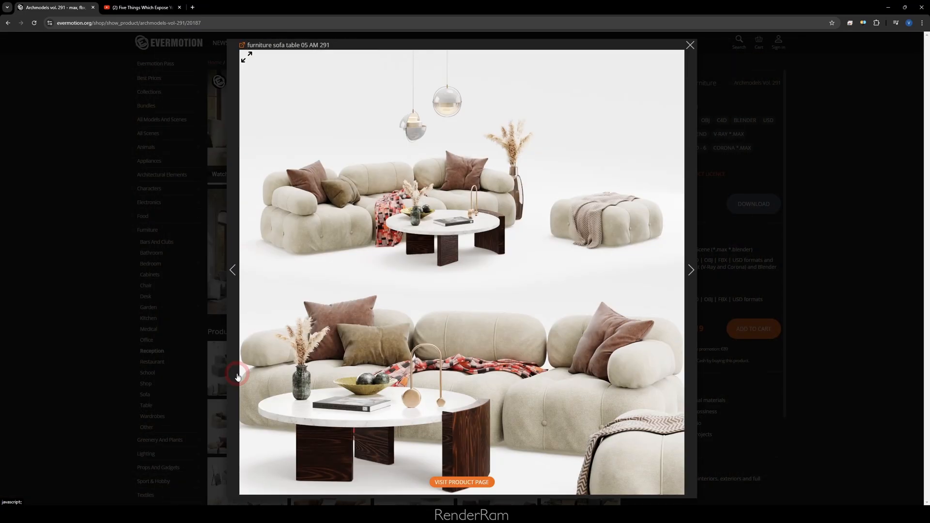
pyautogui.click(689, 270)
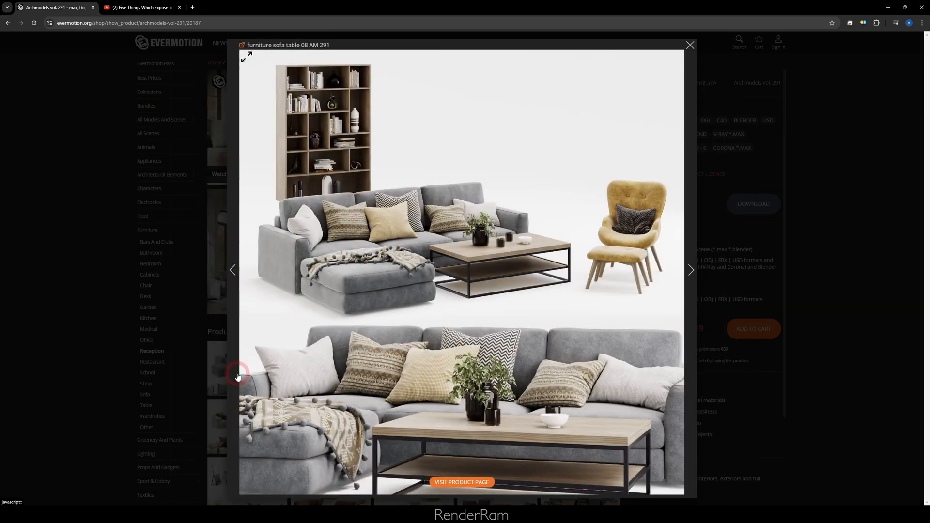
pyautogui.click(689, 44)
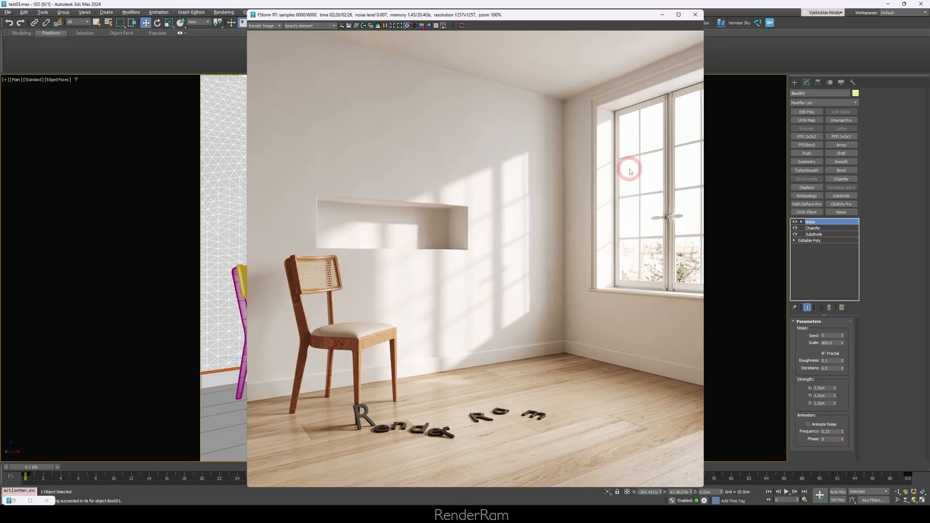
pyautogui.moveTo(565, 146)
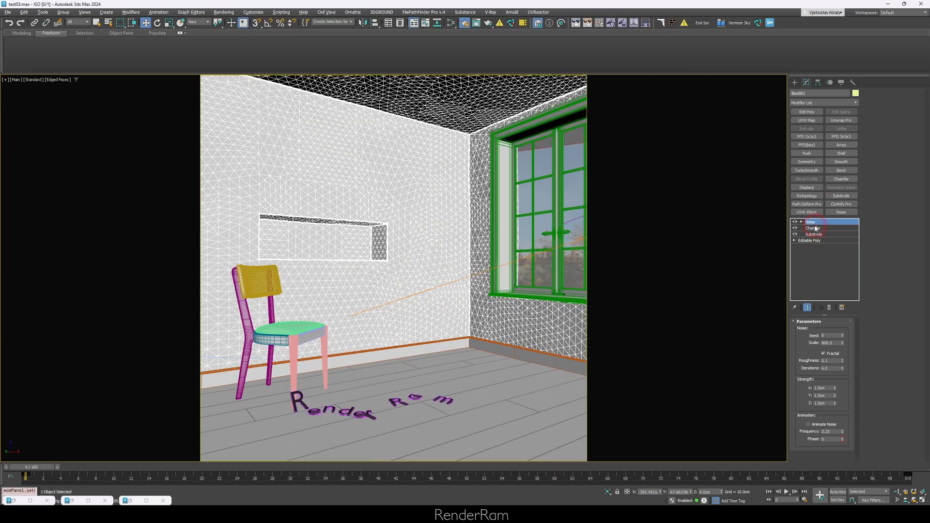
# Add a Data Channel modifier above Chamfer and show its settings with vertex-color output.
pyautogui.click(822, 103)
pyautogui.write('delta')
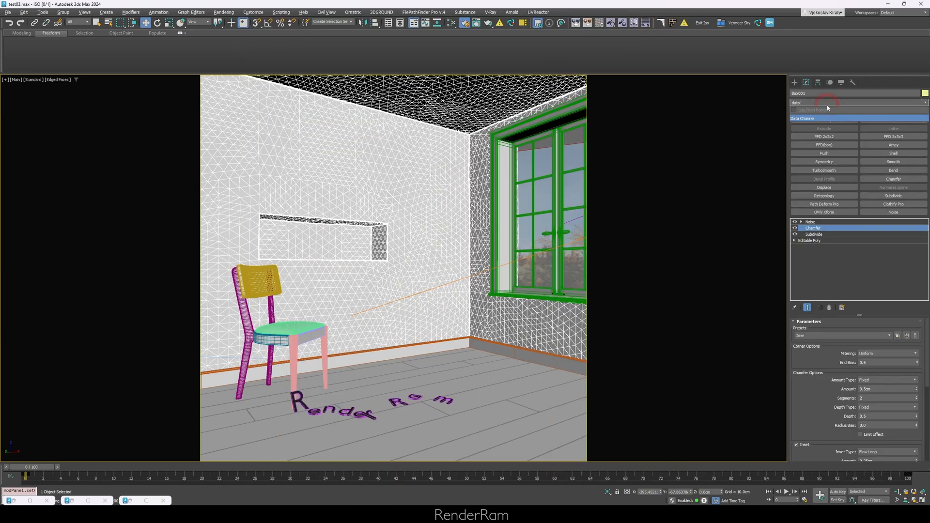
pyautogui.click(816, 228)
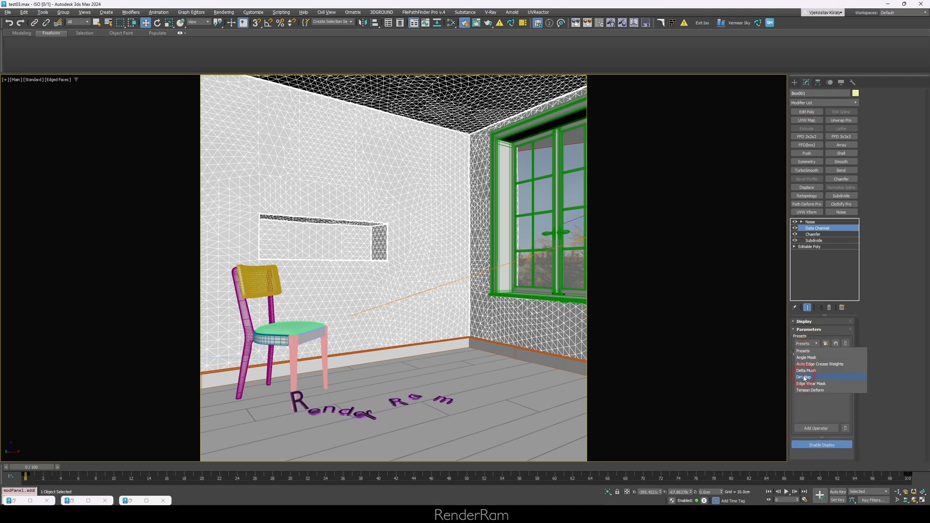
pyautogui.click(810, 221)
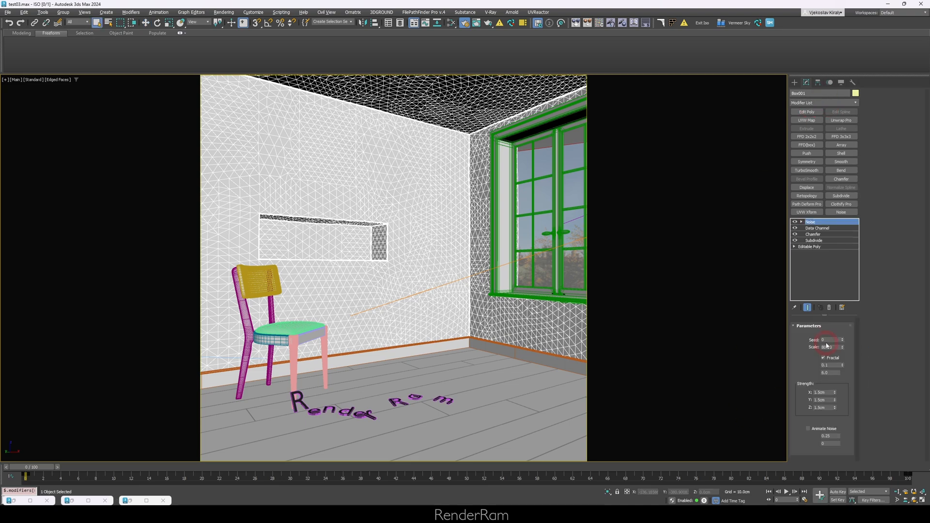
pyautogui.click(817, 227)
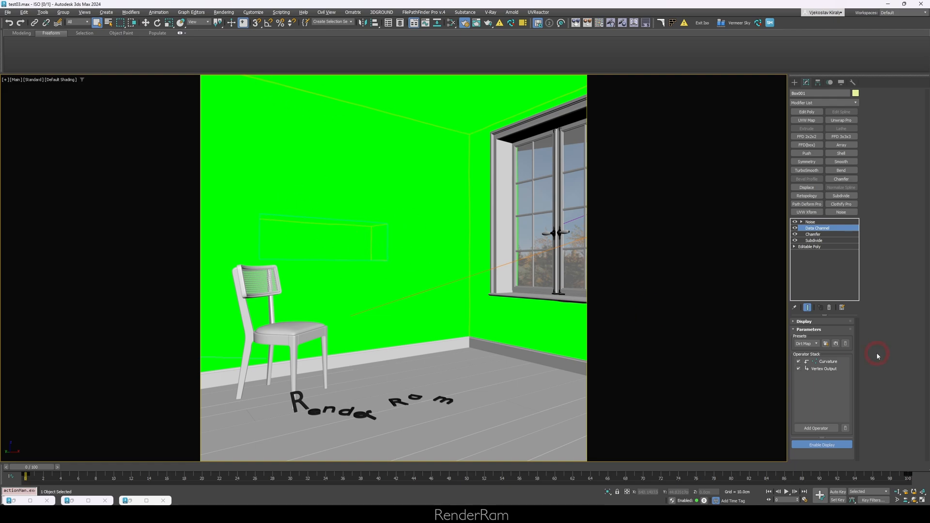
# Show the Curvature operator's Concave/Flat/Convex and Scale Value parameters.
pyautogui.click(828, 361)
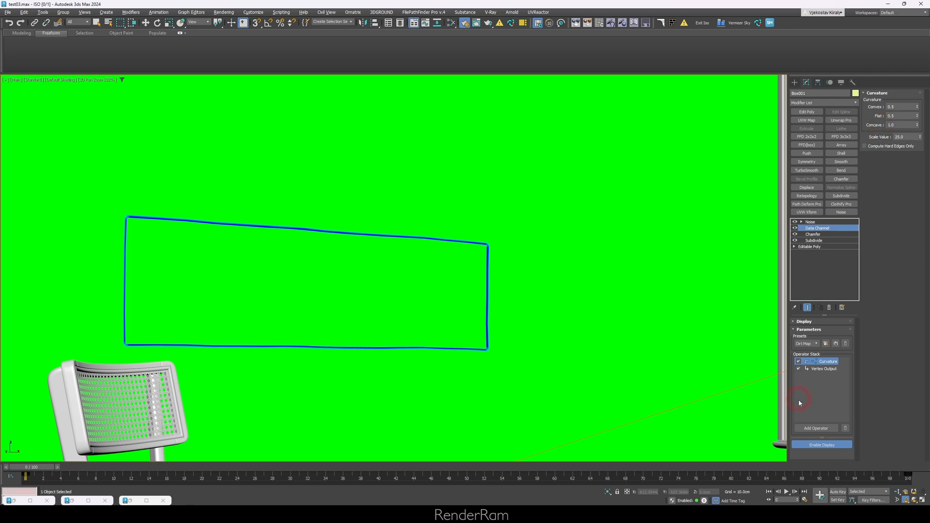
# Add a Smooth operator after Curvature and raise its iteration count.
pyautogui.click(815, 428)
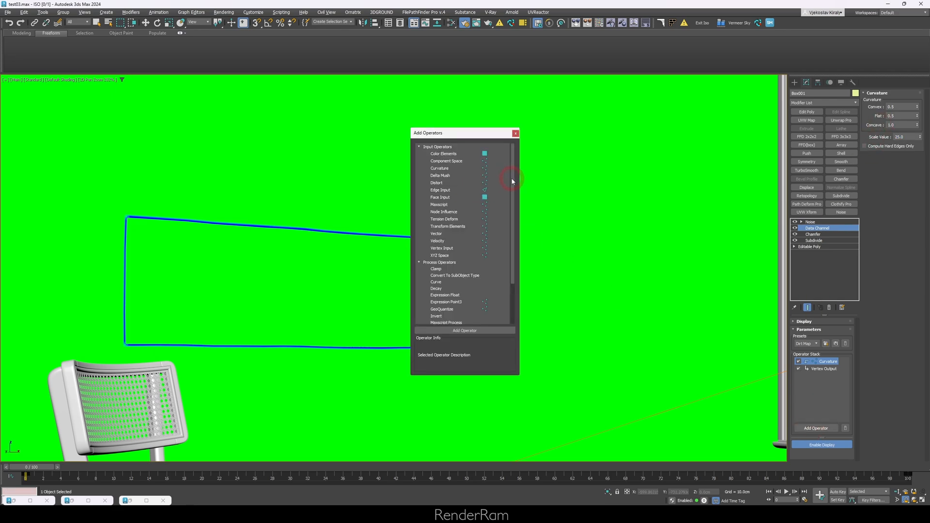
pyautogui.scroll(-3)
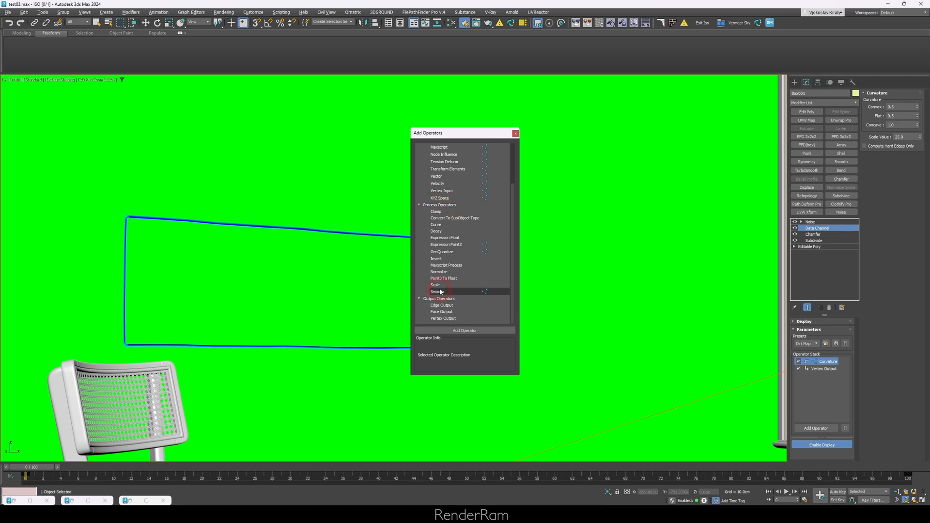
pyautogui.doubleClick(436, 290)
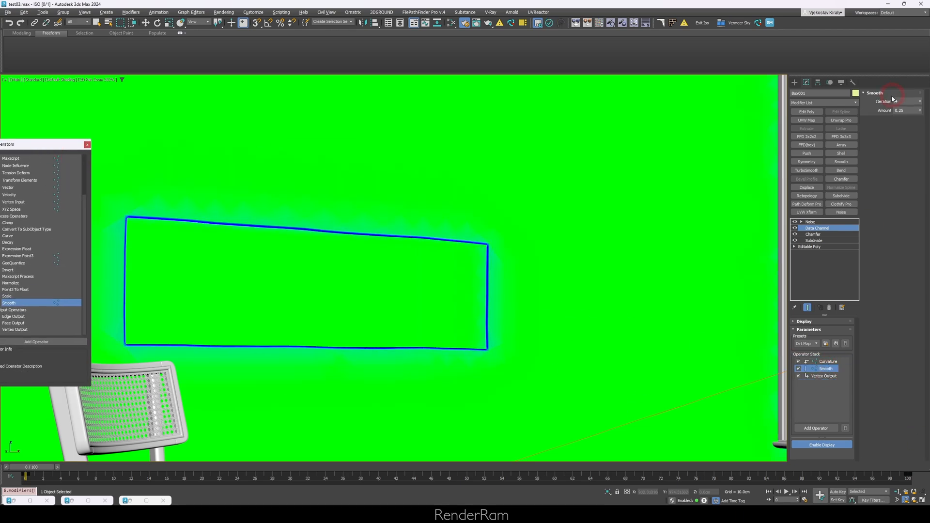
pyautogui.click(917, 103)
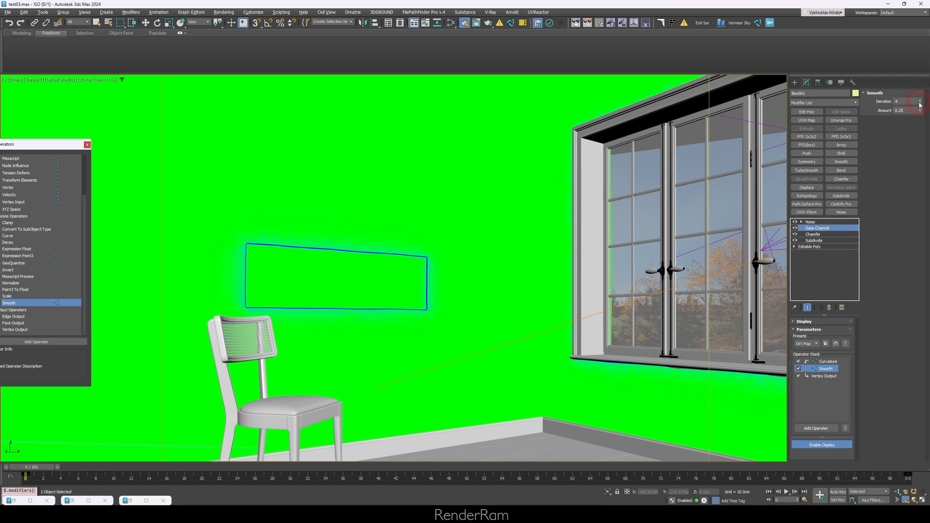
pyautogui.moveTo(919, 101); pyautogui.dragTo(919, 83)
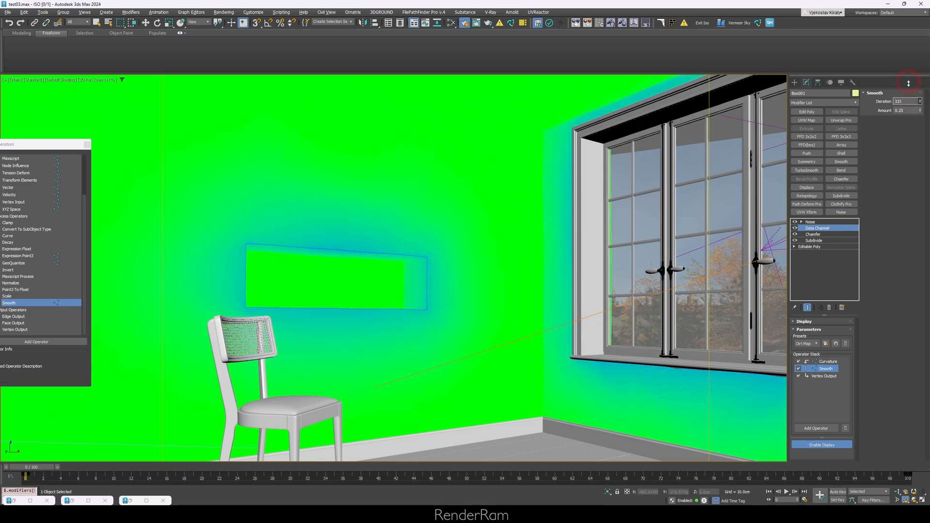
pyautogui.rightClick(919, 101)
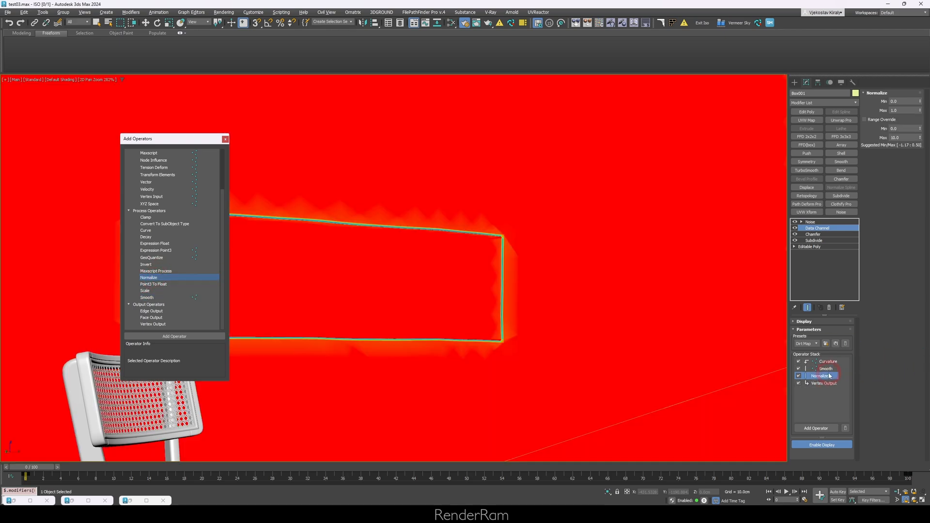
# Remove the Vertex Output operator from the Data Channel and add a Convert To SubObject Type in its place.
pyautogui.click(823, 382)
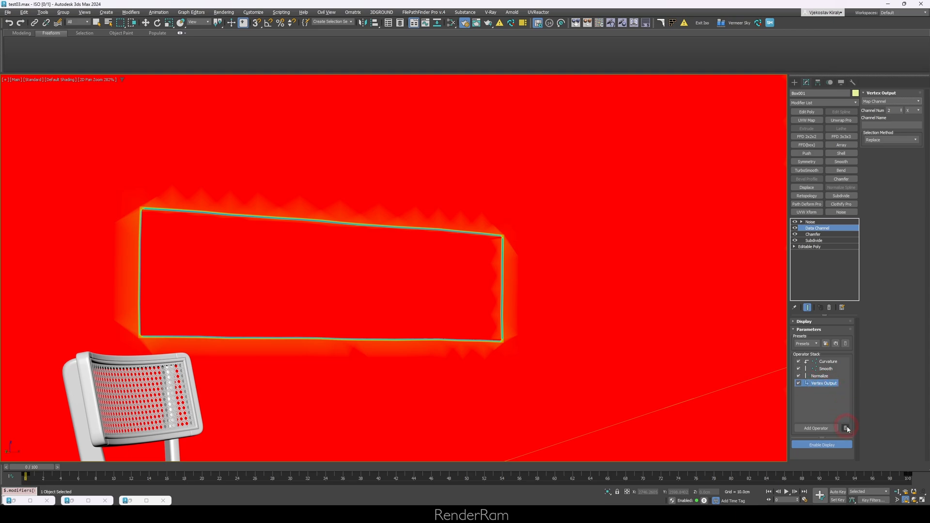
pyautogui.click(845, 428)
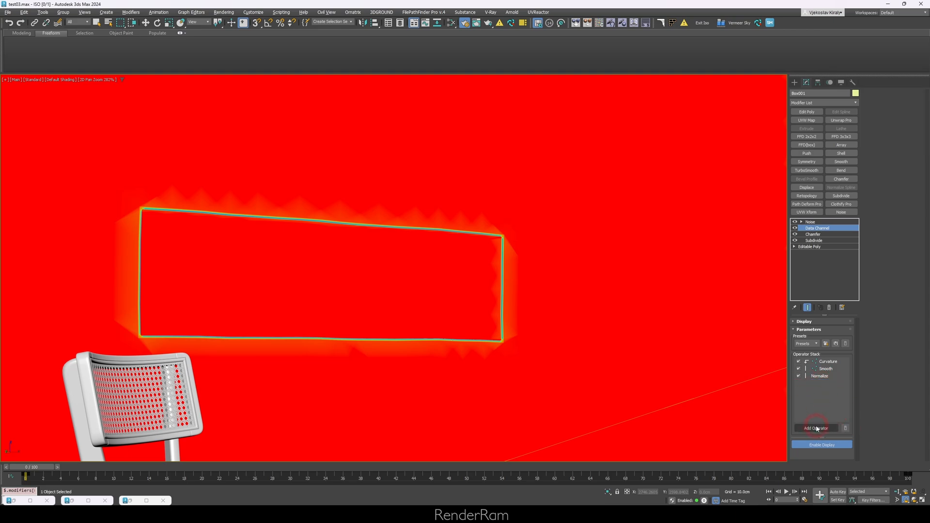
pyautogui.click(815, 428)
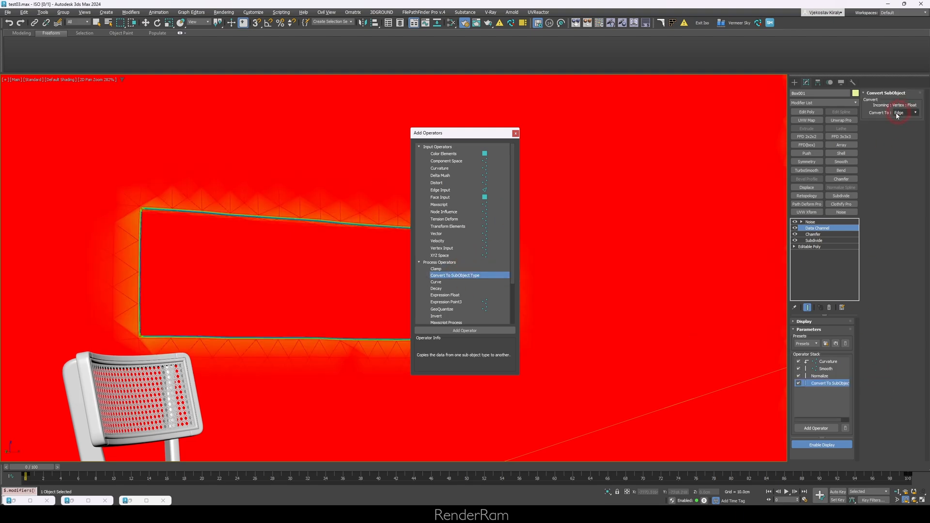
# Convert to Edge, finish the Data Channel with an Edge Output and return to the Noise modifier.
pyautogui.click(479, 277)
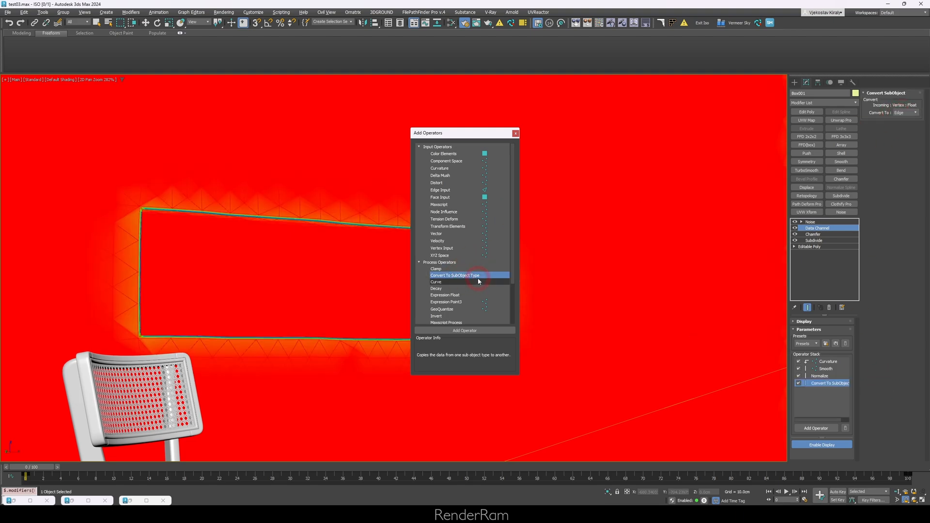
pyautogui.scroll(-3)
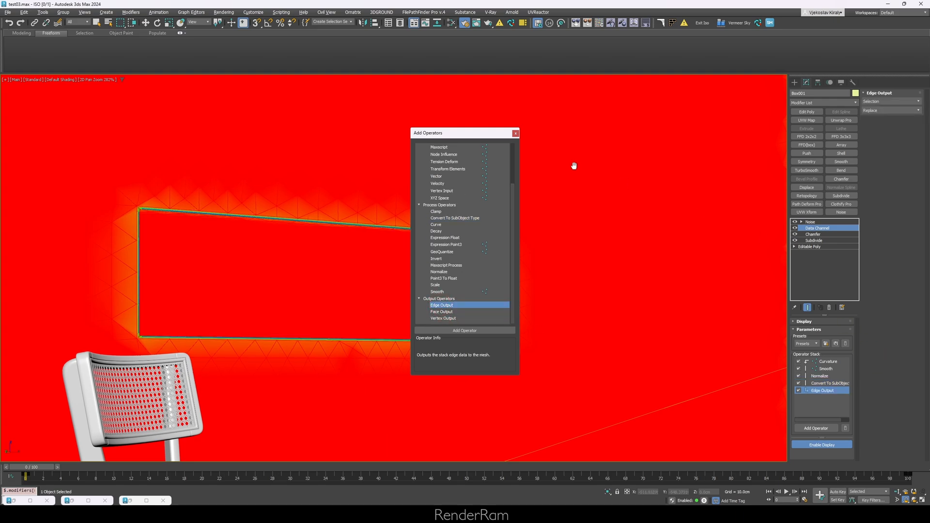
pyautogui.click(515, 133)
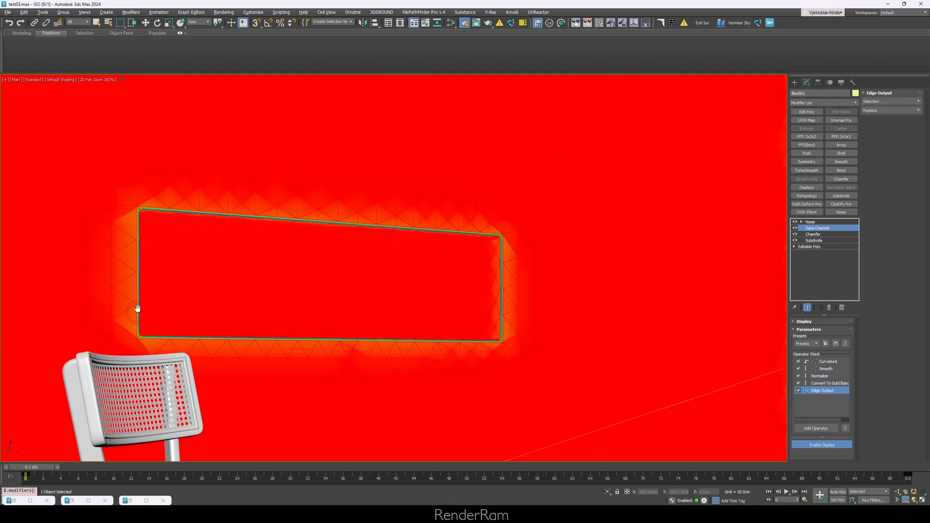
pyautogui.click(810, 221)
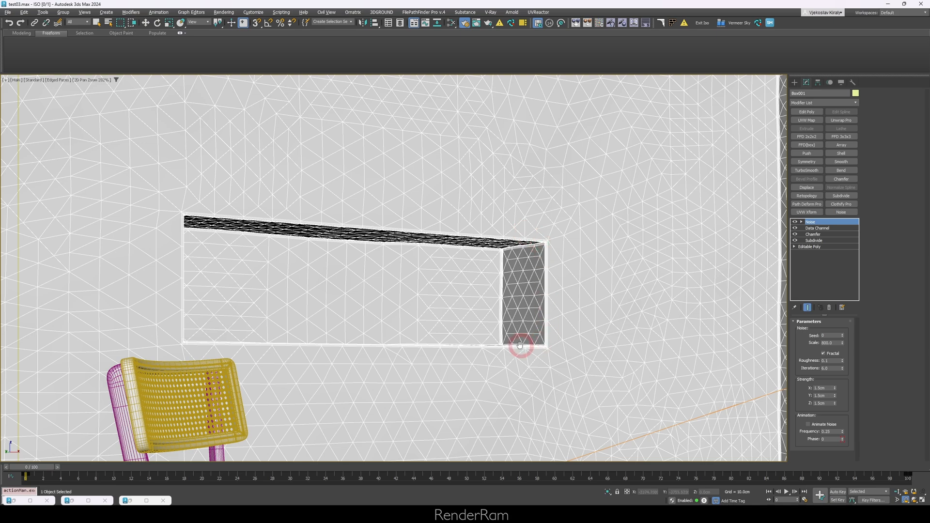
pyautogui.moveTo(575, 248)
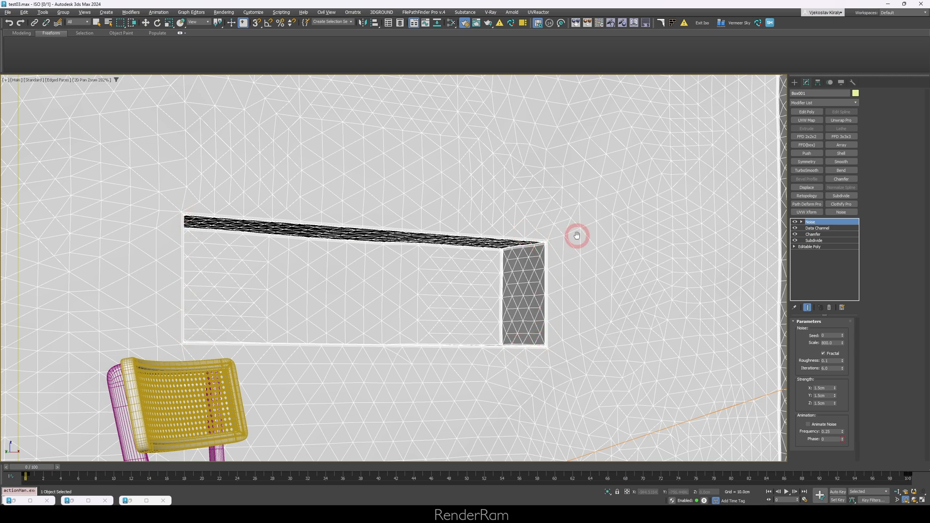
# Show the Data Channel's red edge map again across the niche wall in the viewport.
pyautogui.click(794, 233)
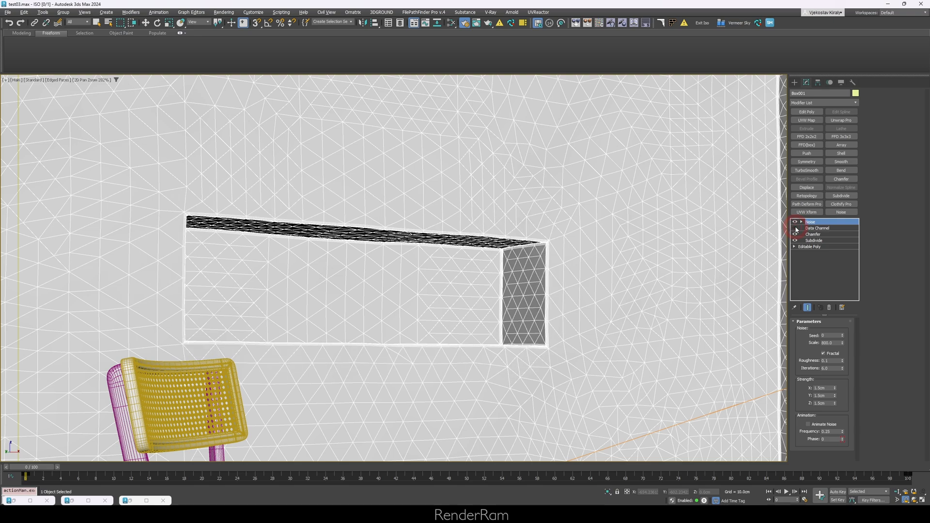
pyautogui.click(807, 247)
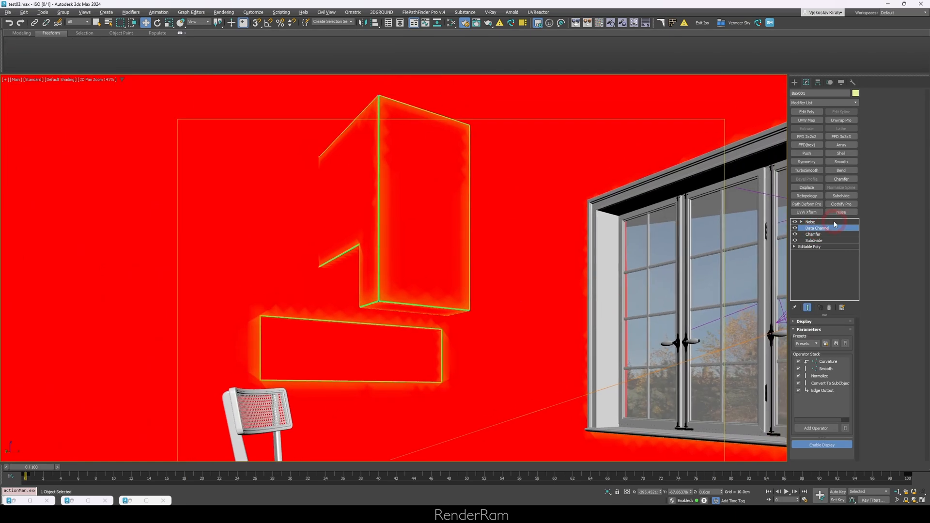
# Return to Noise and show the FStorm render of the sunlit room, dismissing the extra frame buffer.
pyautogui.click(810, 221)
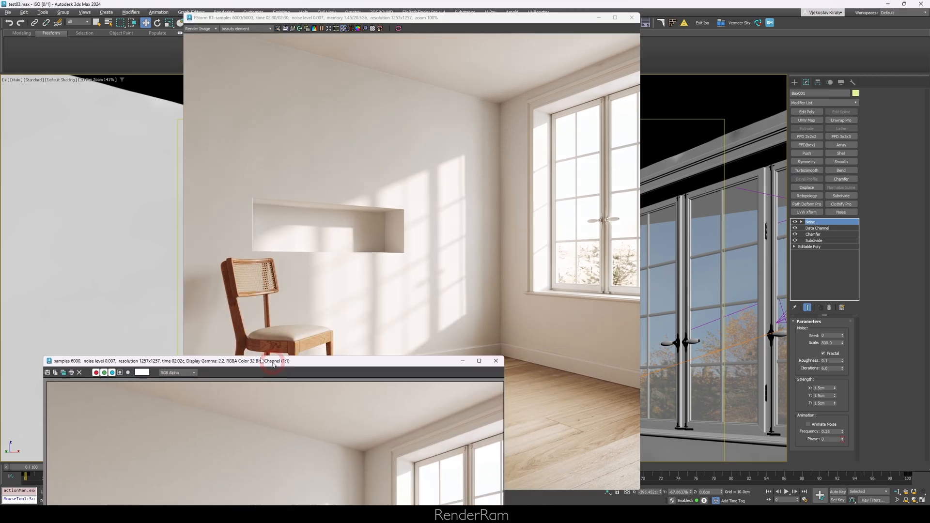
pyautogui.click(496, 360)
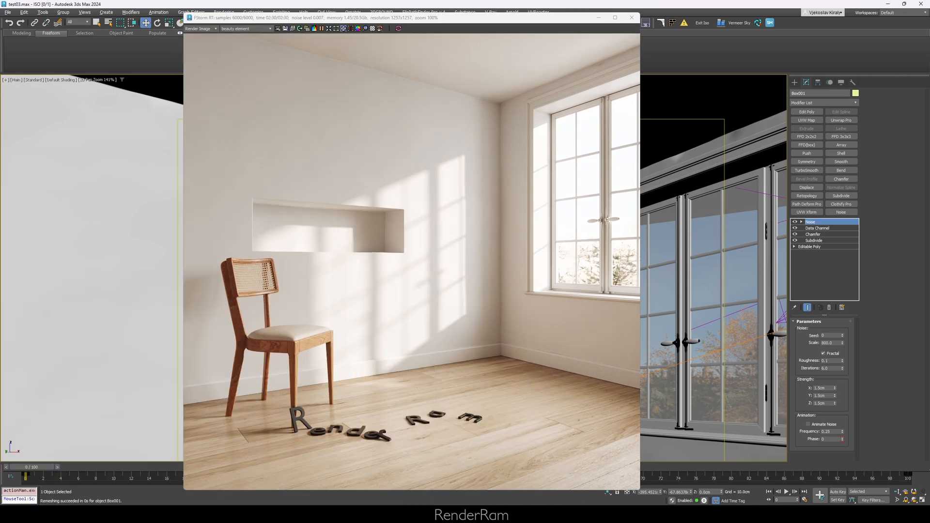